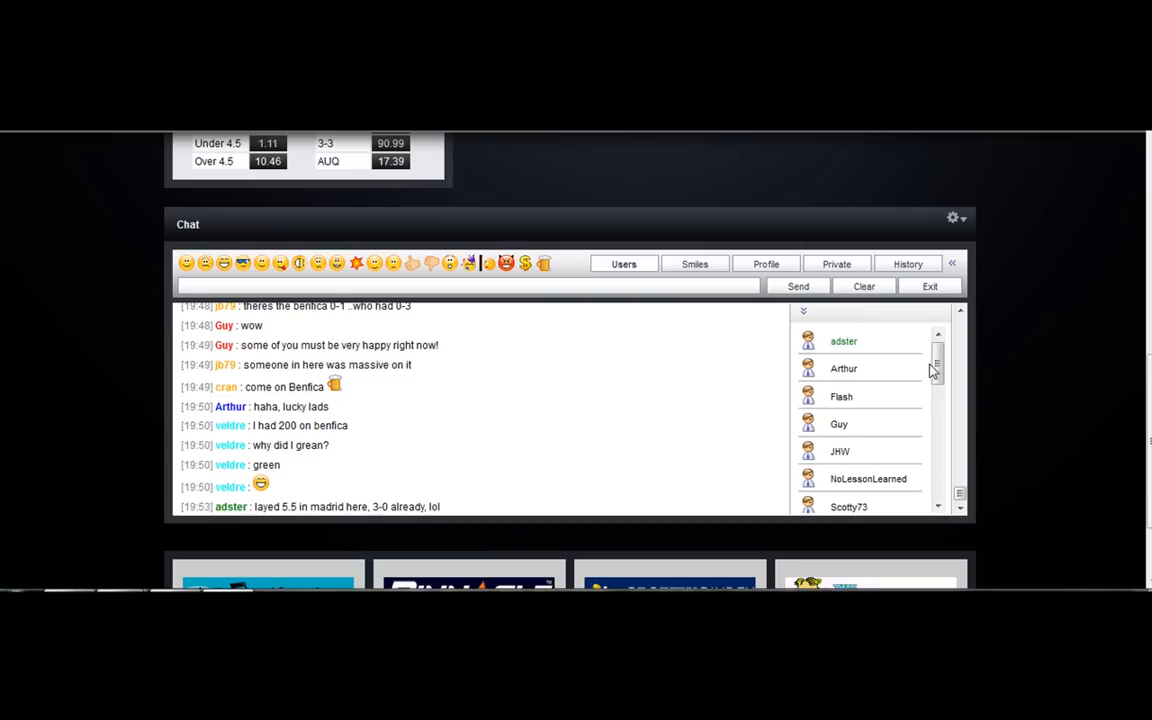
Step: Read back through the members' chat message history
scroll(up, 3)
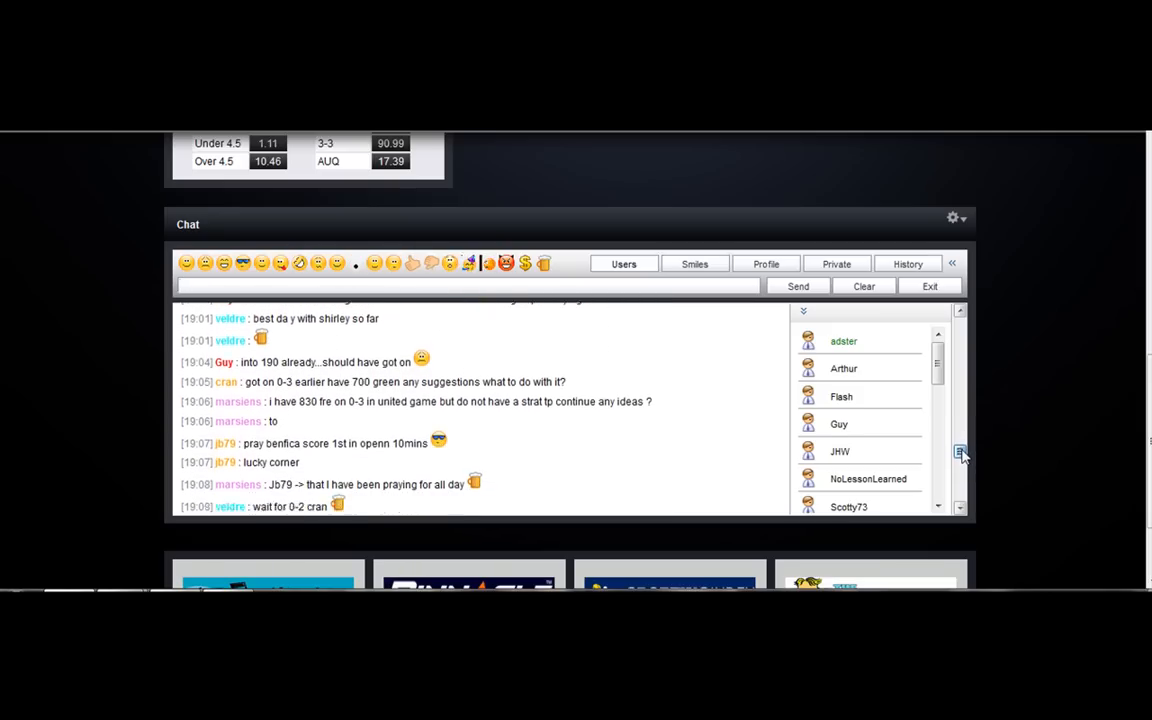
scroll(down, 3)
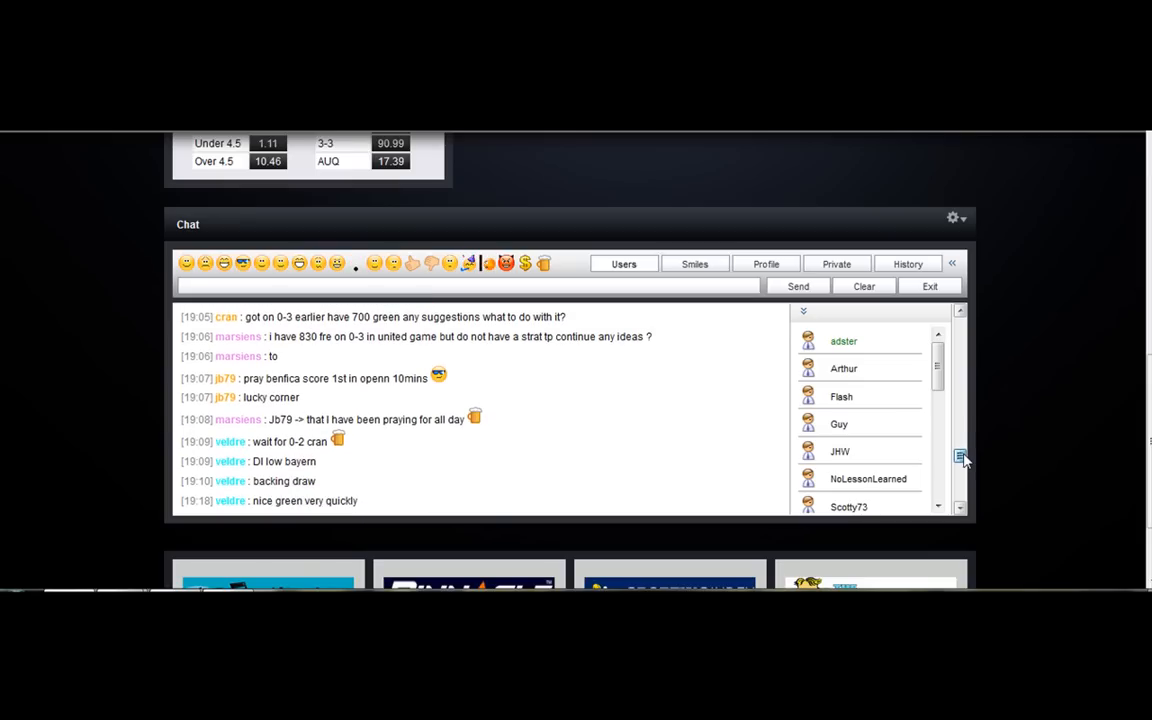
scroll(down, 3)
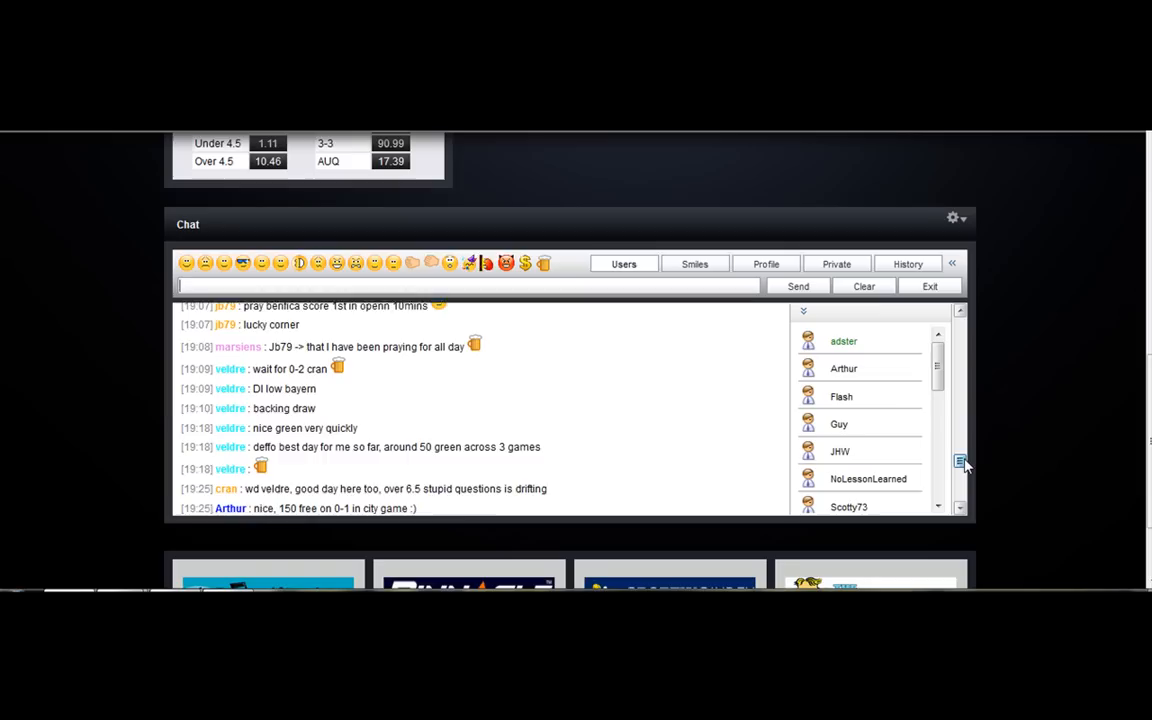
scroll(down, 3)
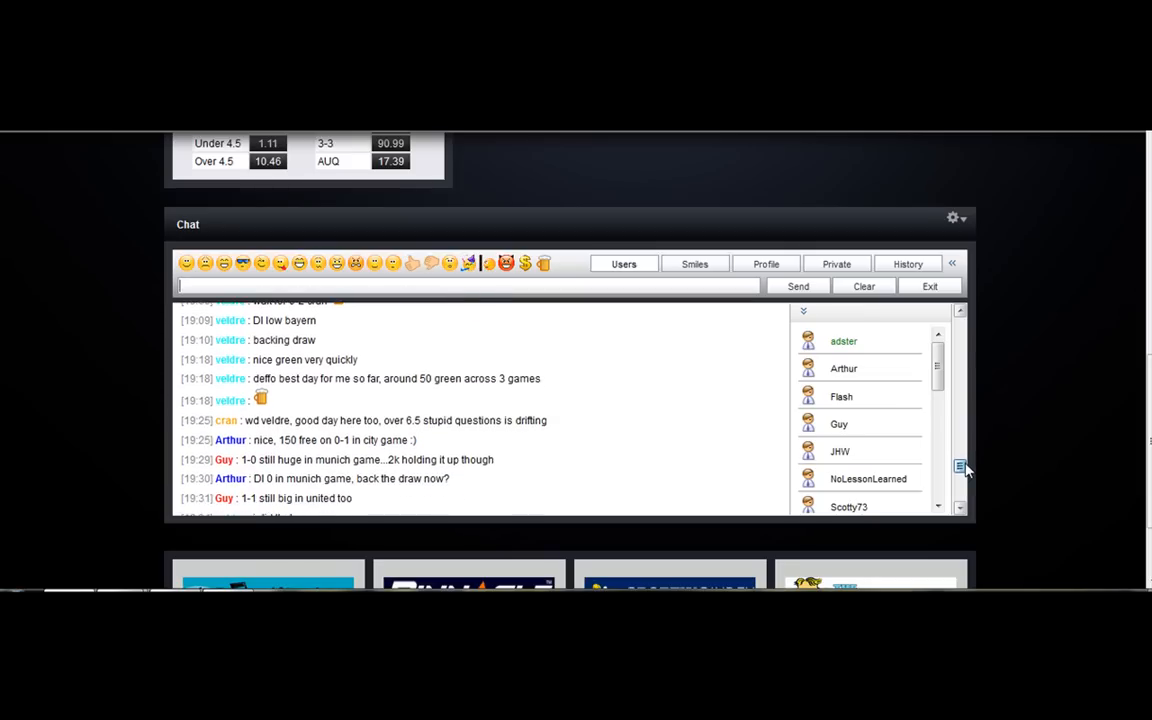
scroll(down, 3)
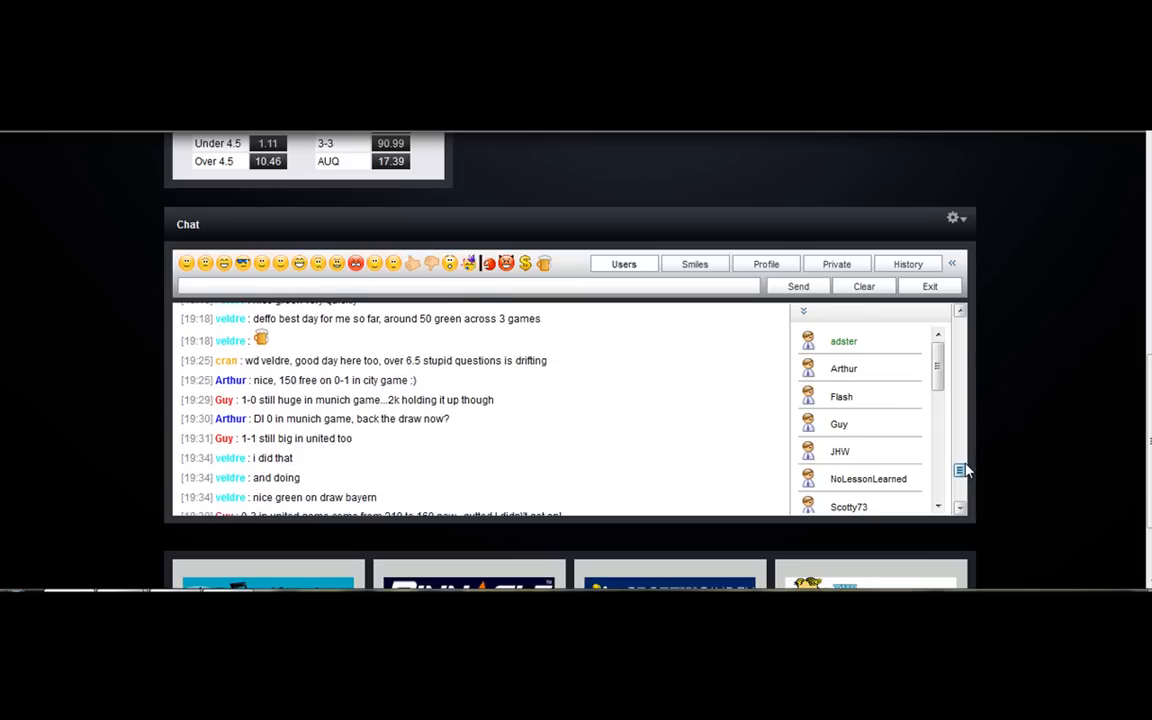
scroll(down, 3)
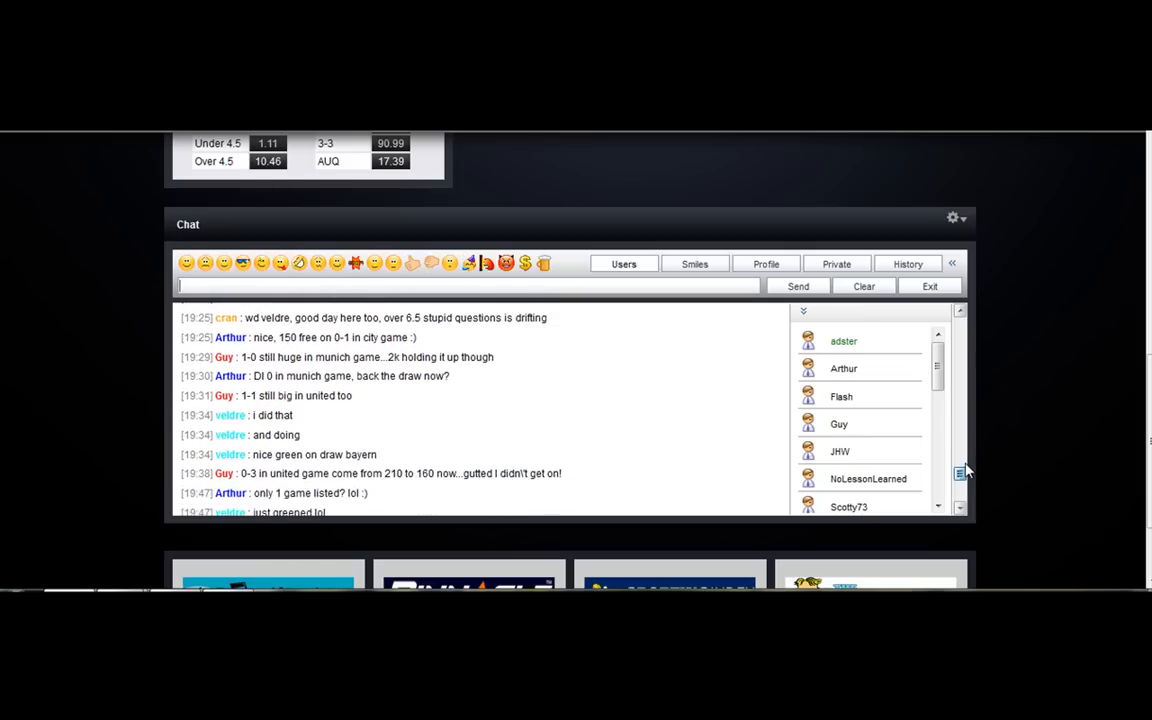
Step: Scroll the page down to the What to Expect section's screenshots gallery
scroll(up, 3)
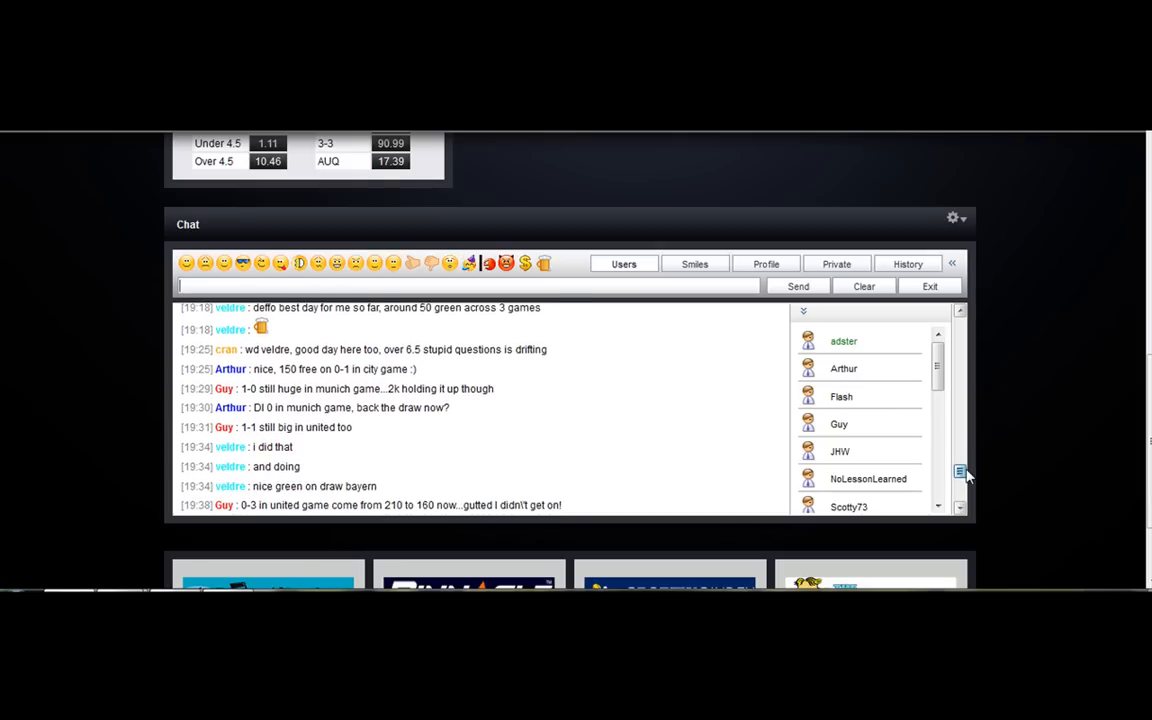
scroll(down, 3)
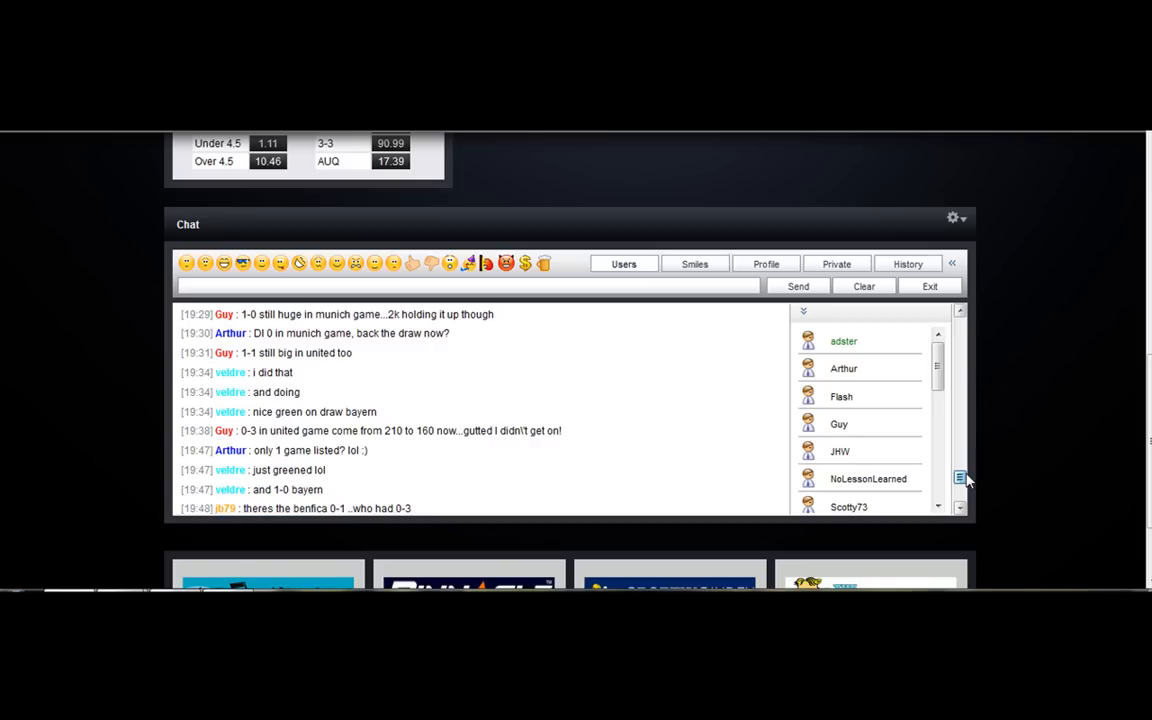
scroll(down, 3)
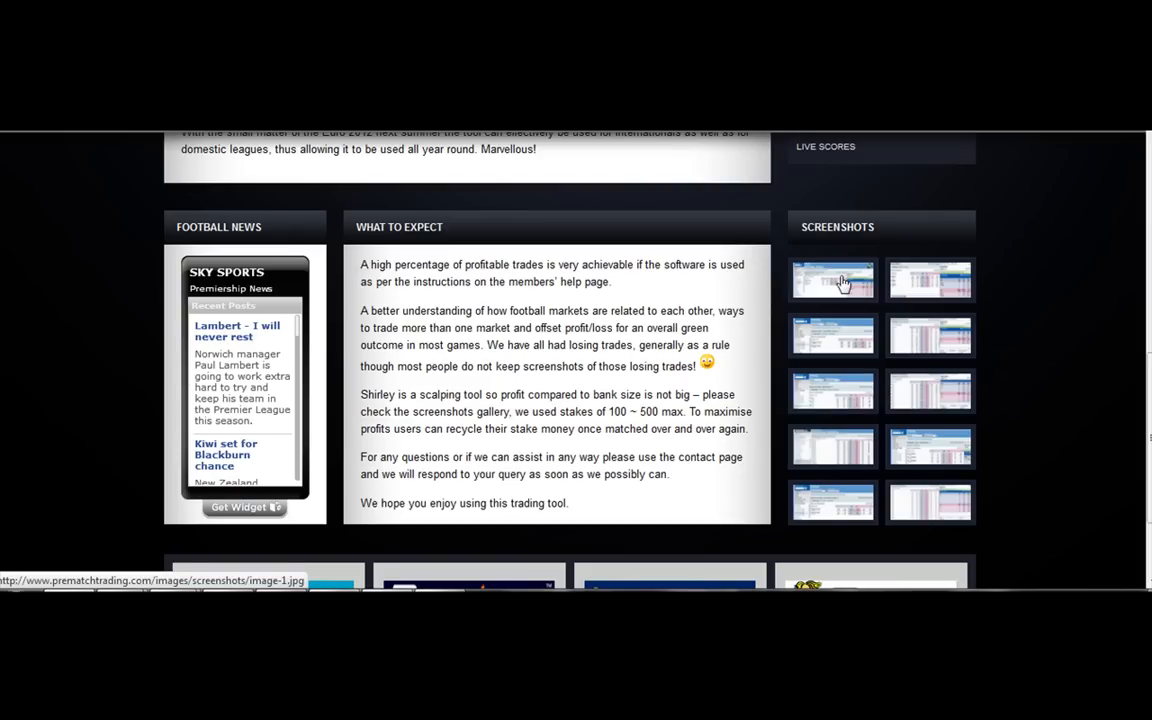
Step: View the Real Madrid v Barcelona, Man City v Wolves and Valencia v Getafe trade screenshots
click(833, 279)
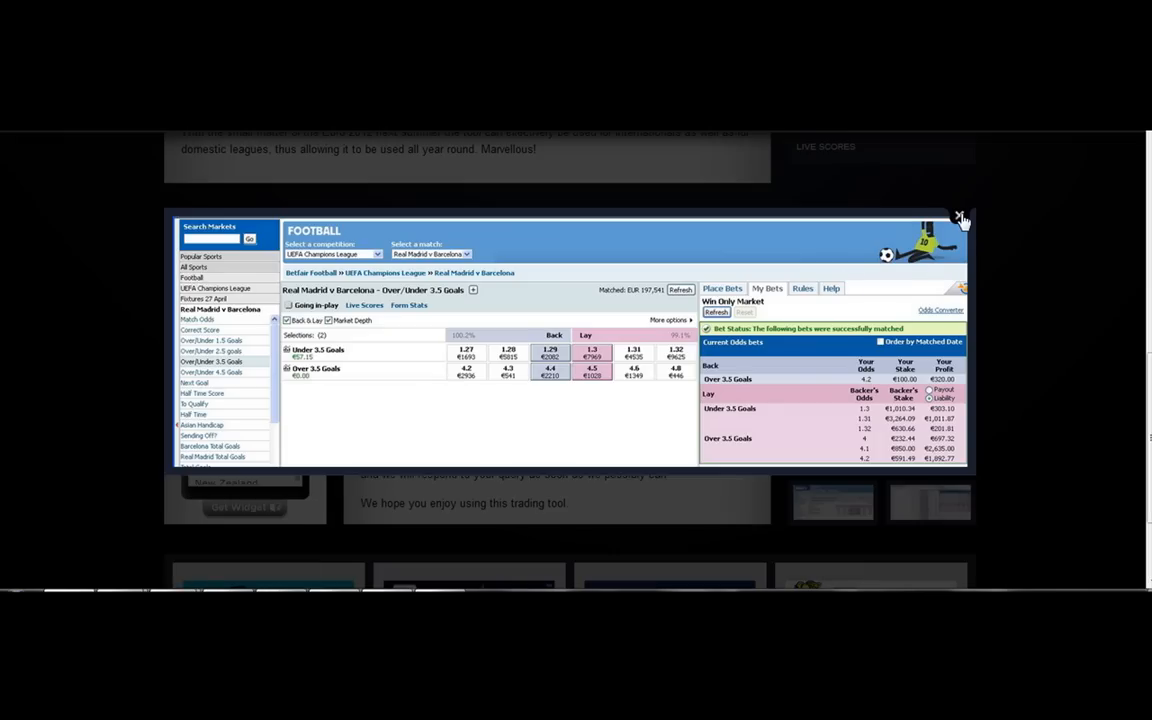
click(960, 218)
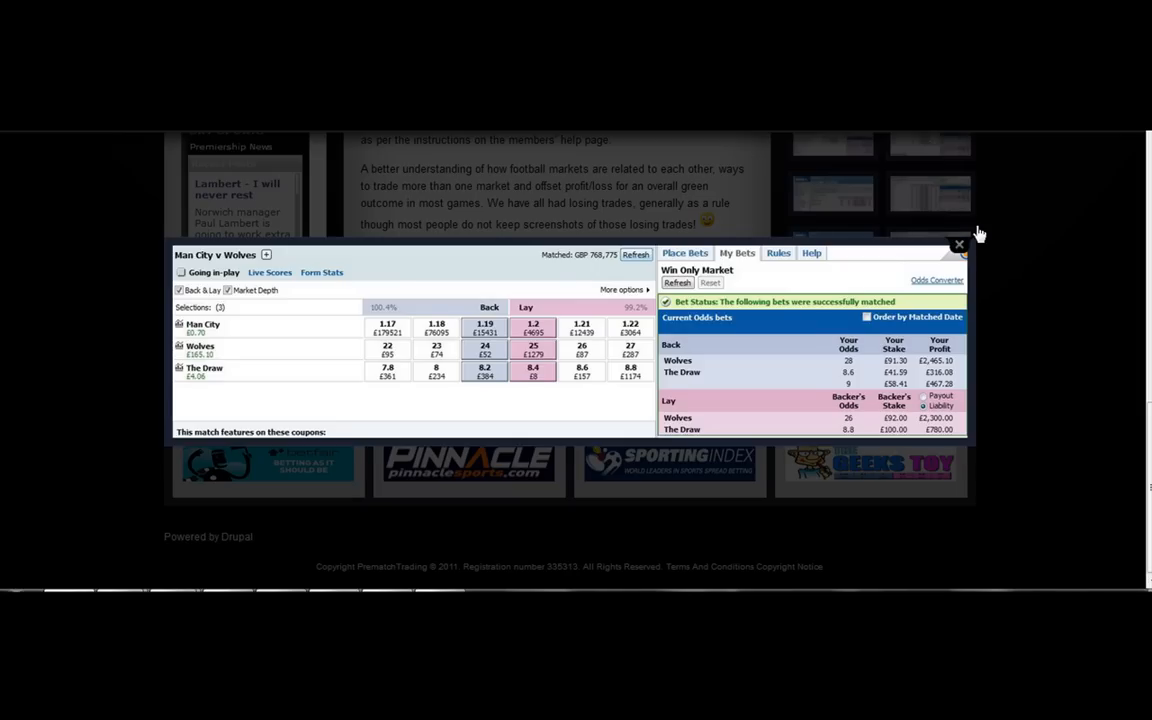
click(957, 244)
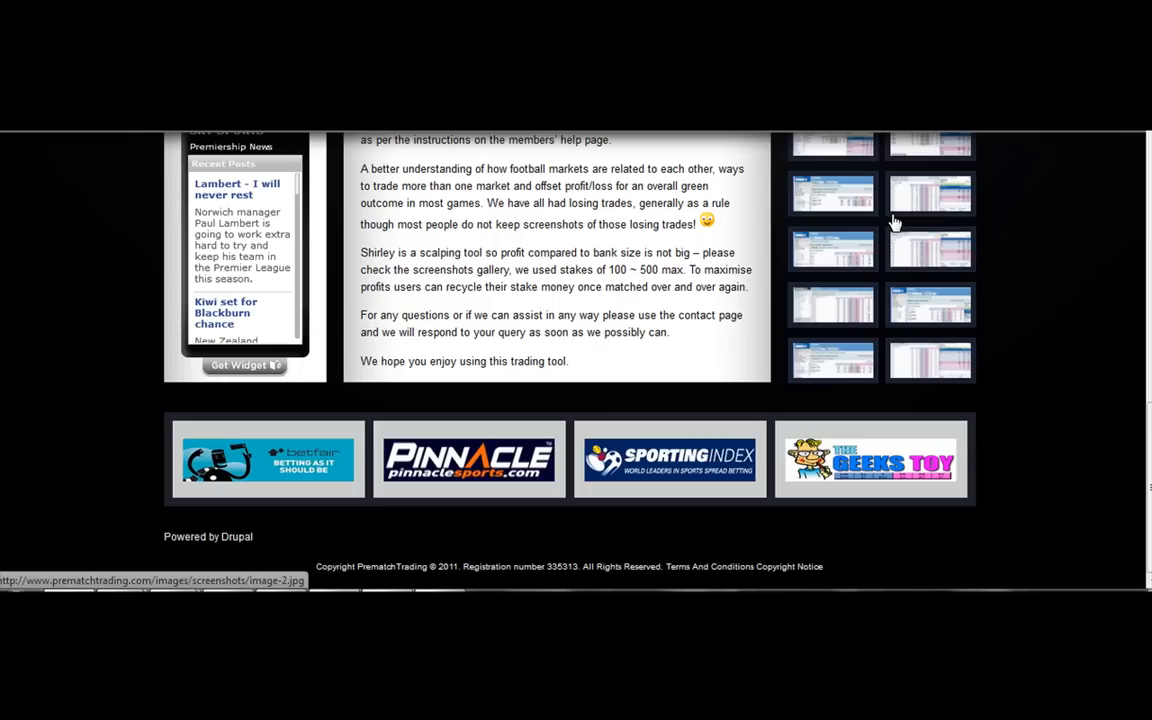
click(833, 193)
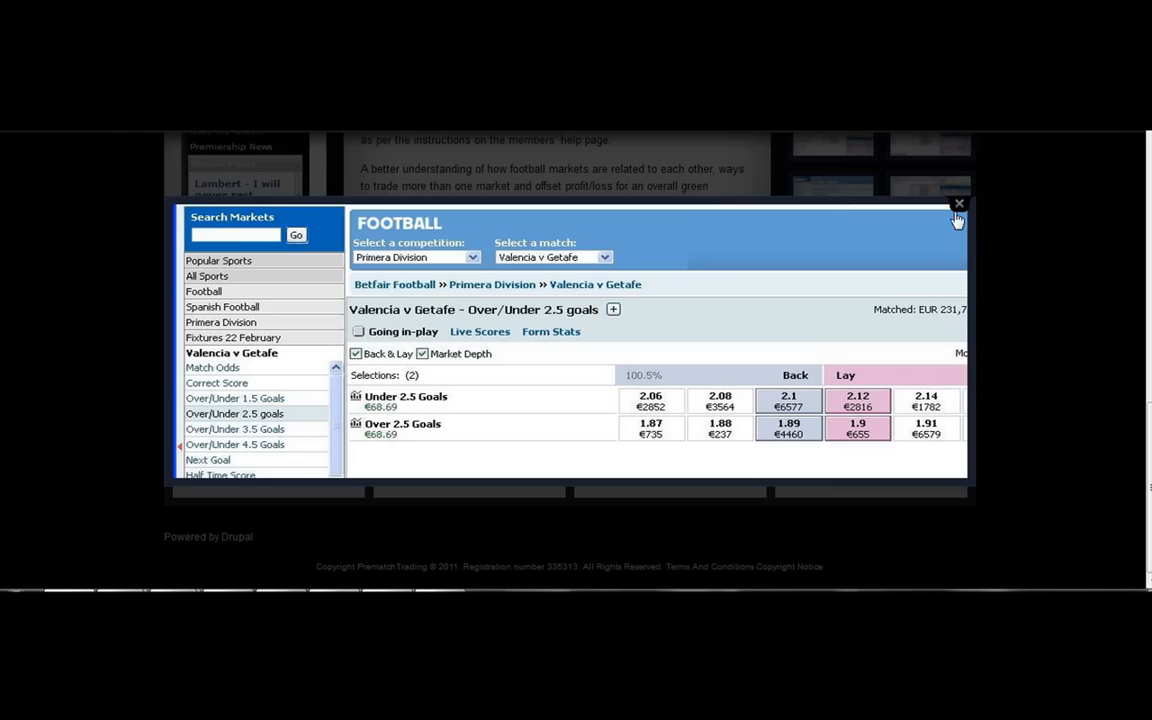
click(957, 204)
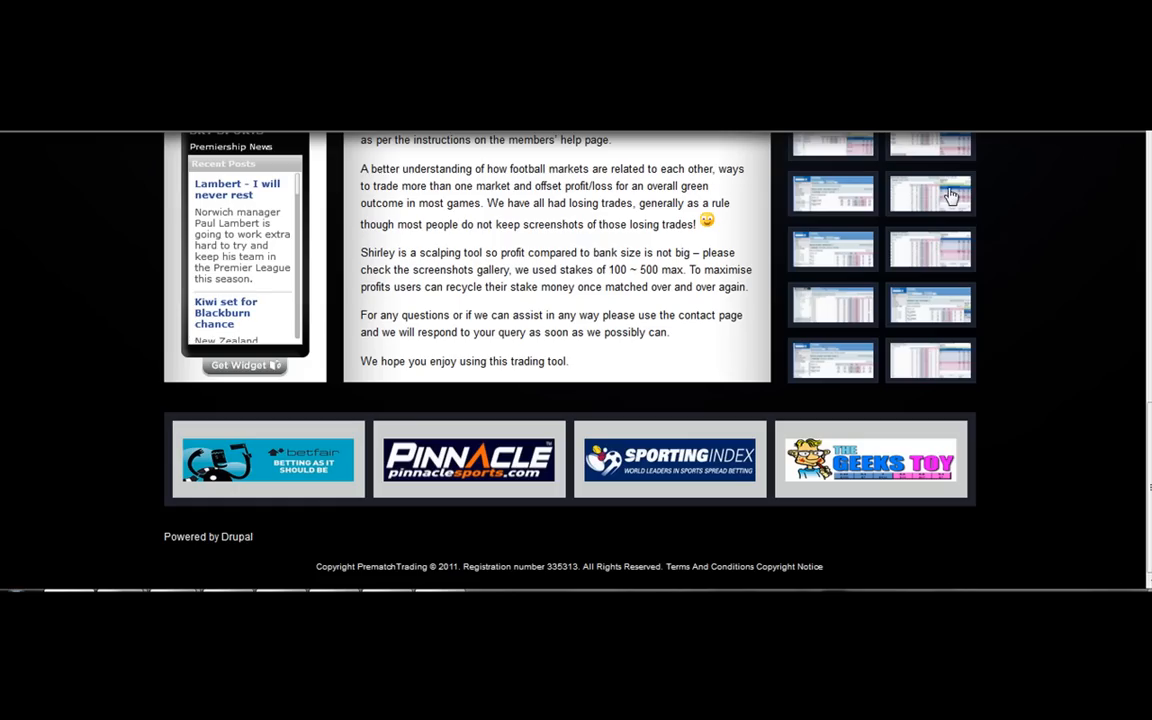
click(930, 193)
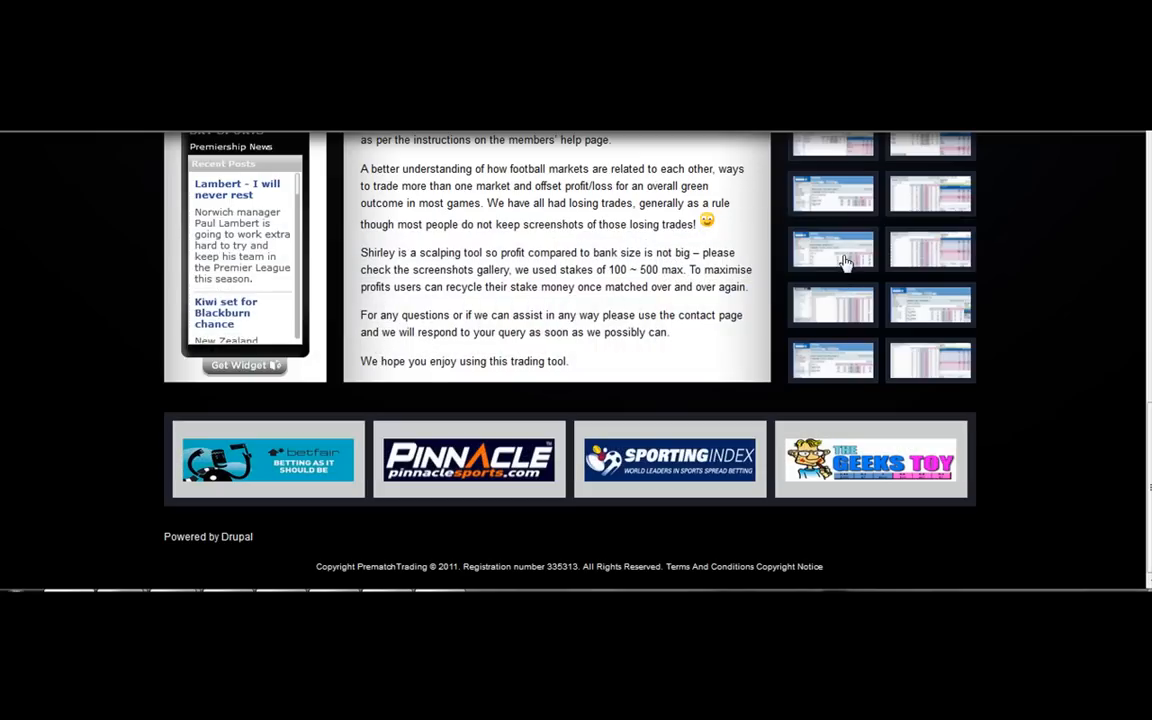
Step: View the Man City v Sp Lisbon, Liverpool v Man Utd and remaining screenshots, then close the lightbox
click(833, 248)
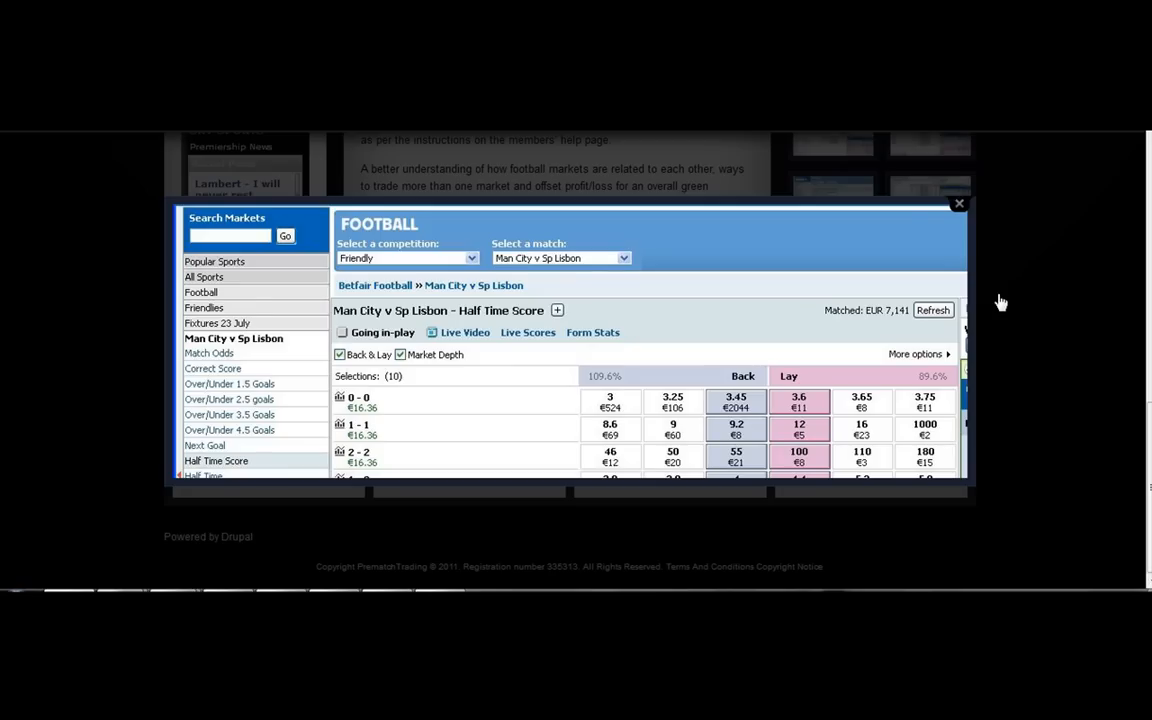
click(958, 203)
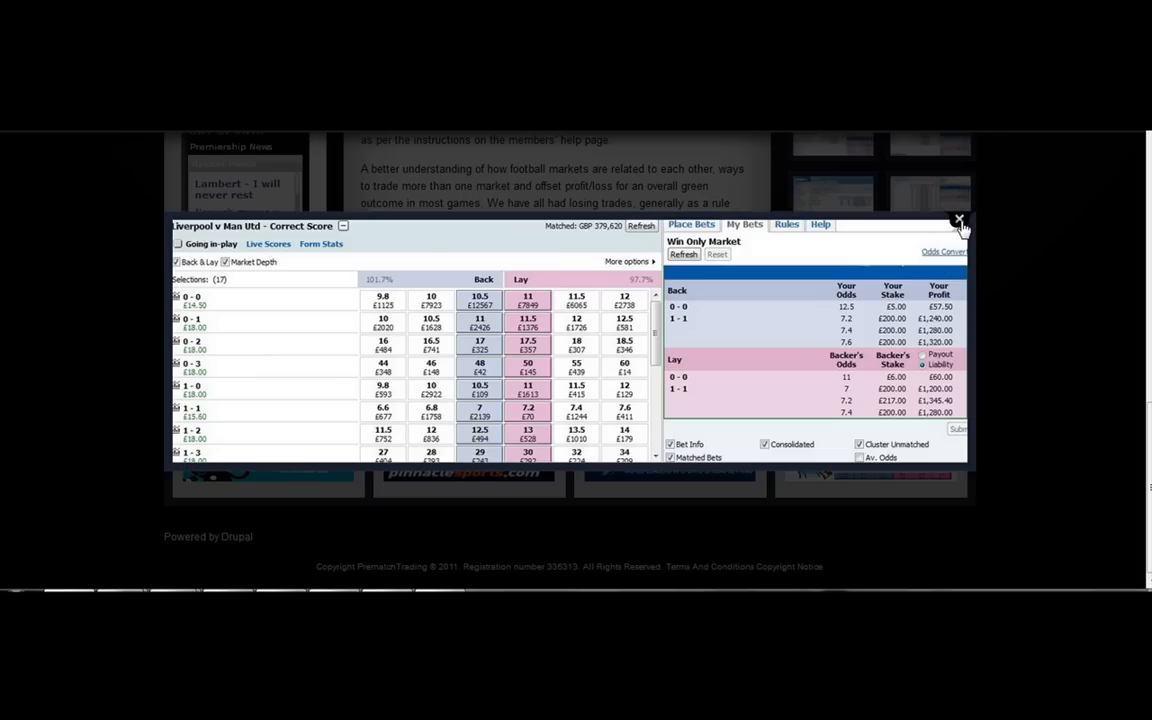
click(958, 219)
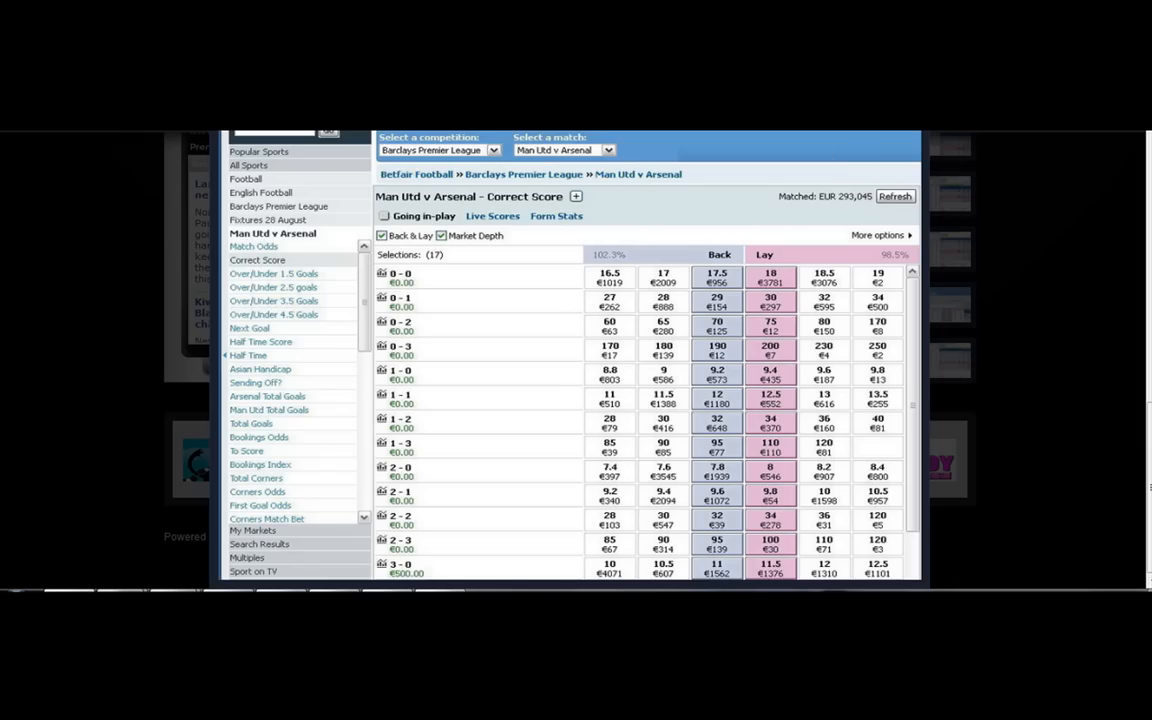
mouse_move(813, 180)
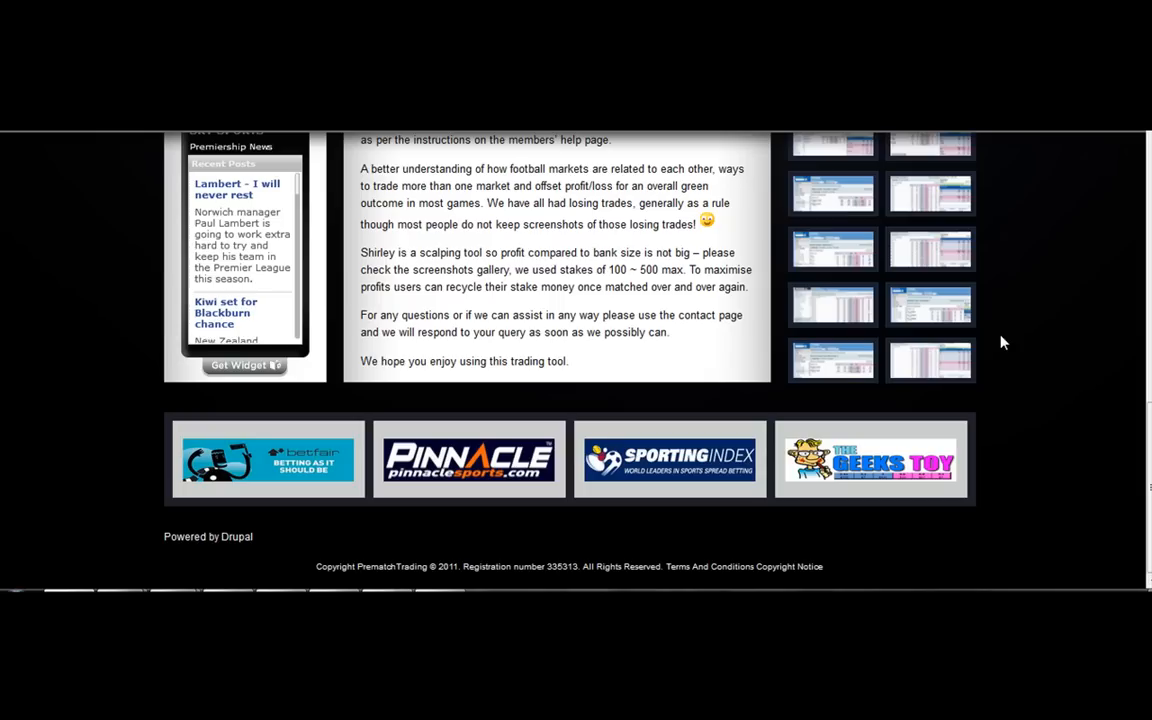
click(929, 304)
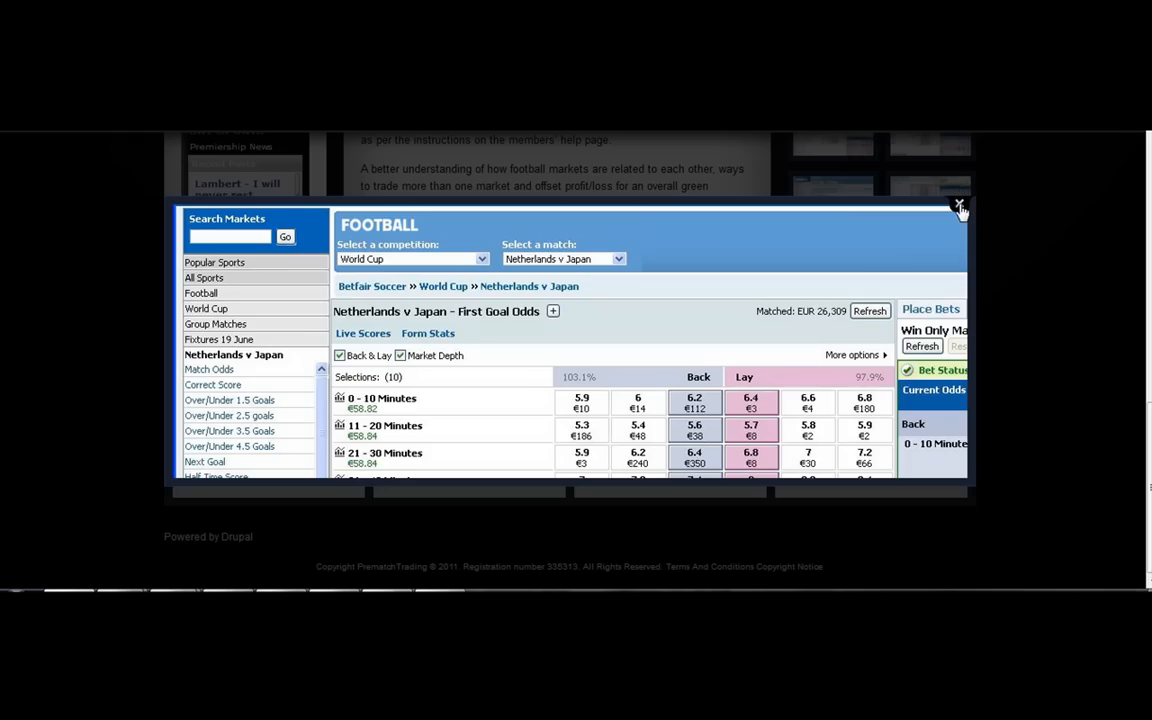
click(959, 207)
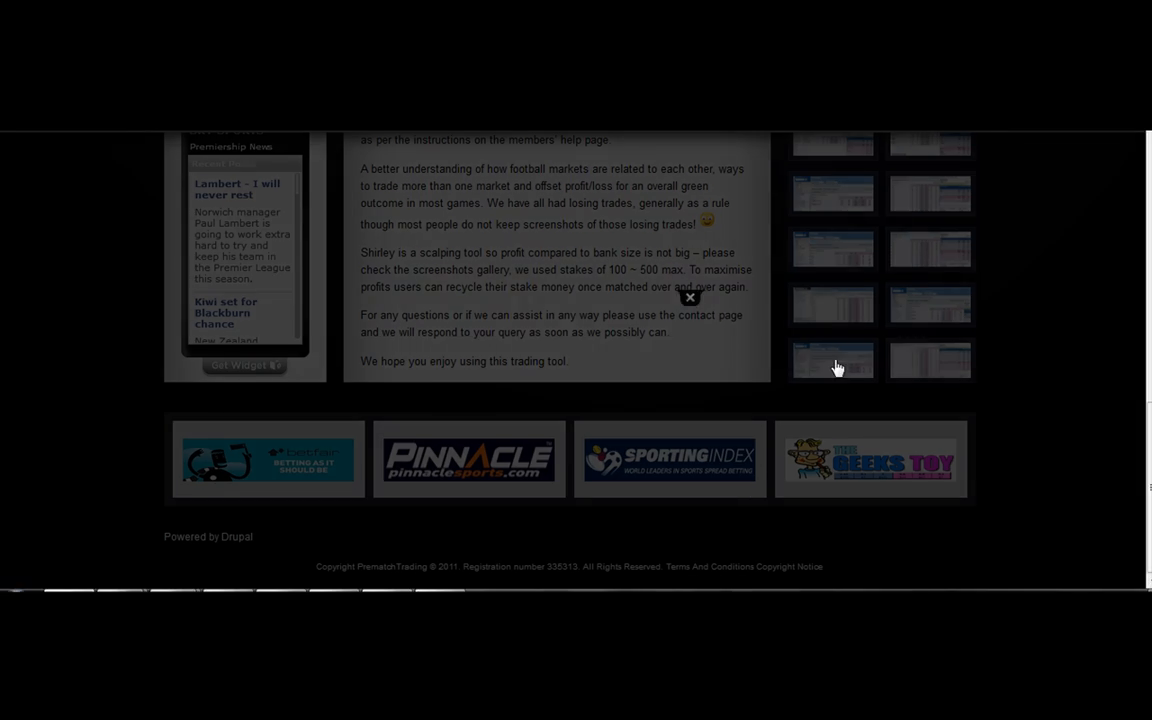
click(833, 361)
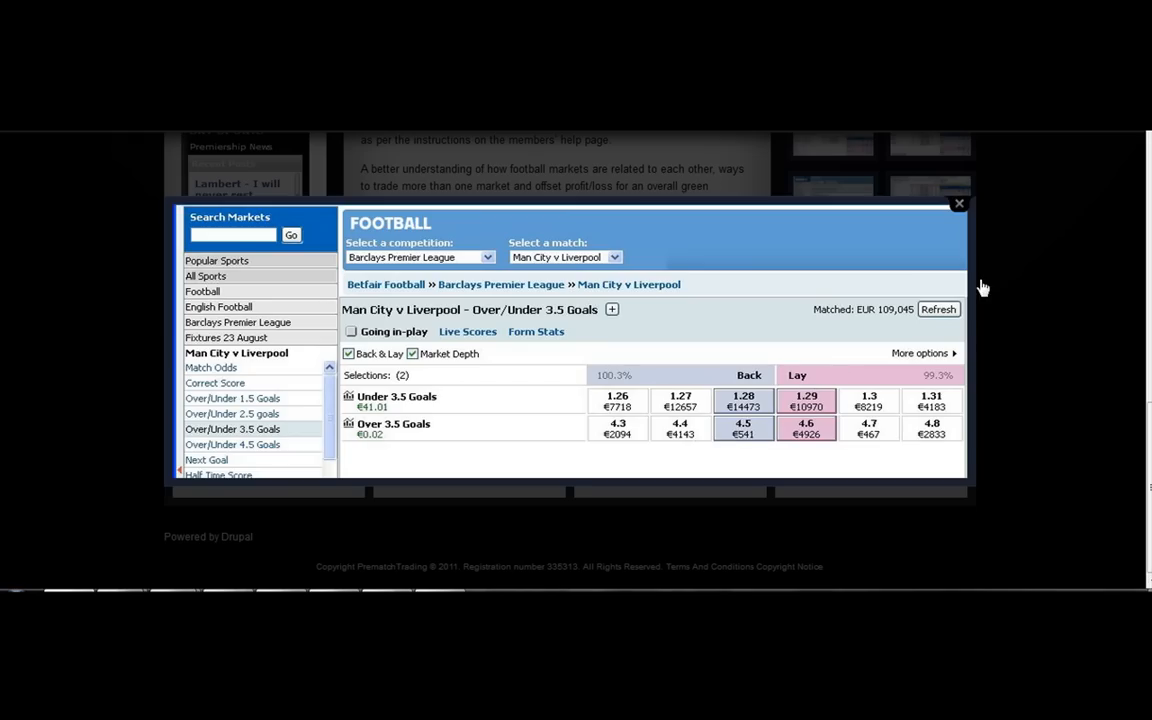
mouse_move(937, 367)
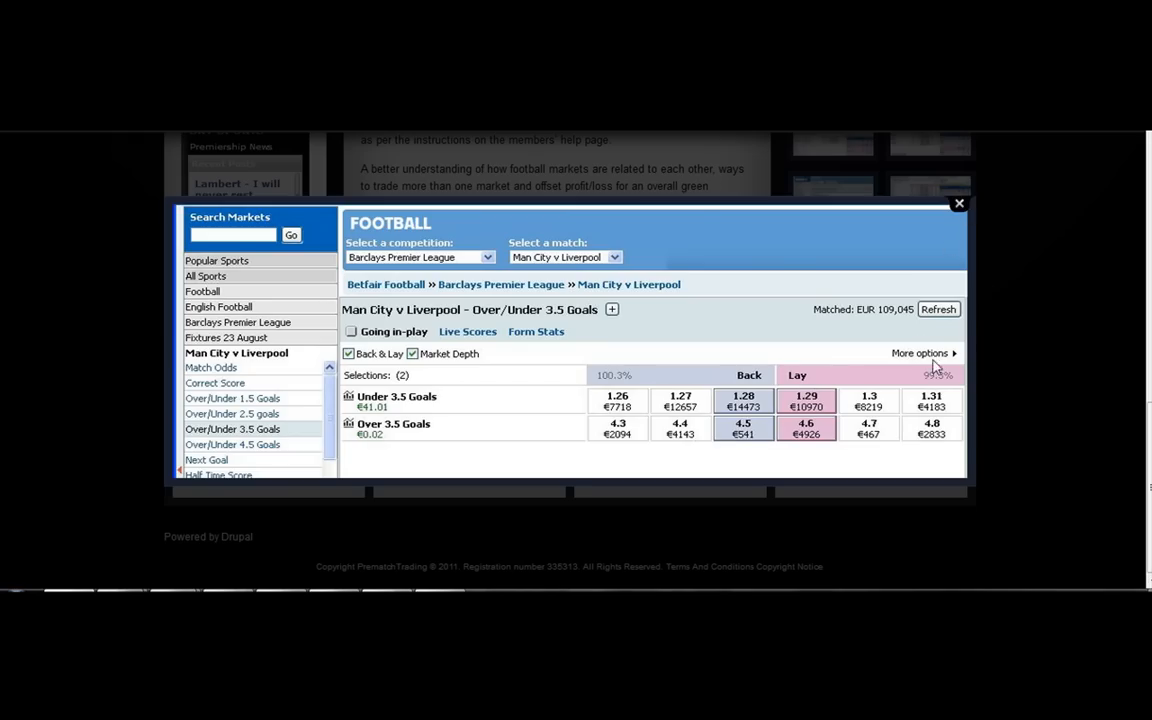
click(957, 203)
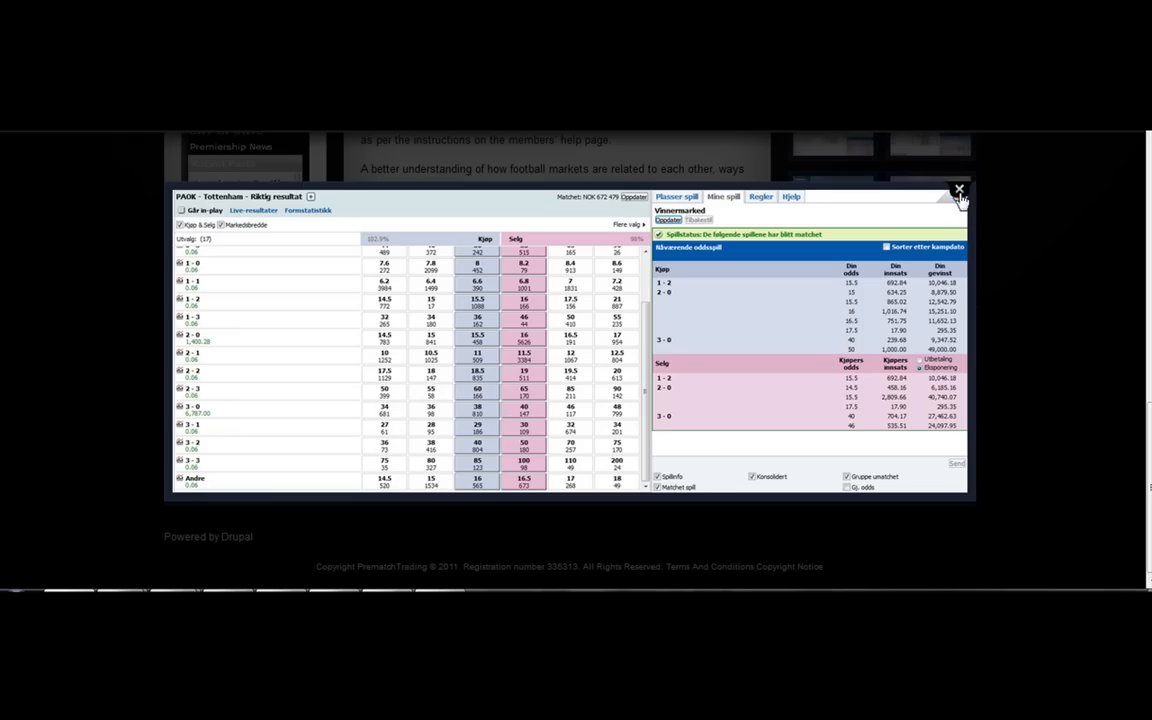
mouse_move(958, 195)
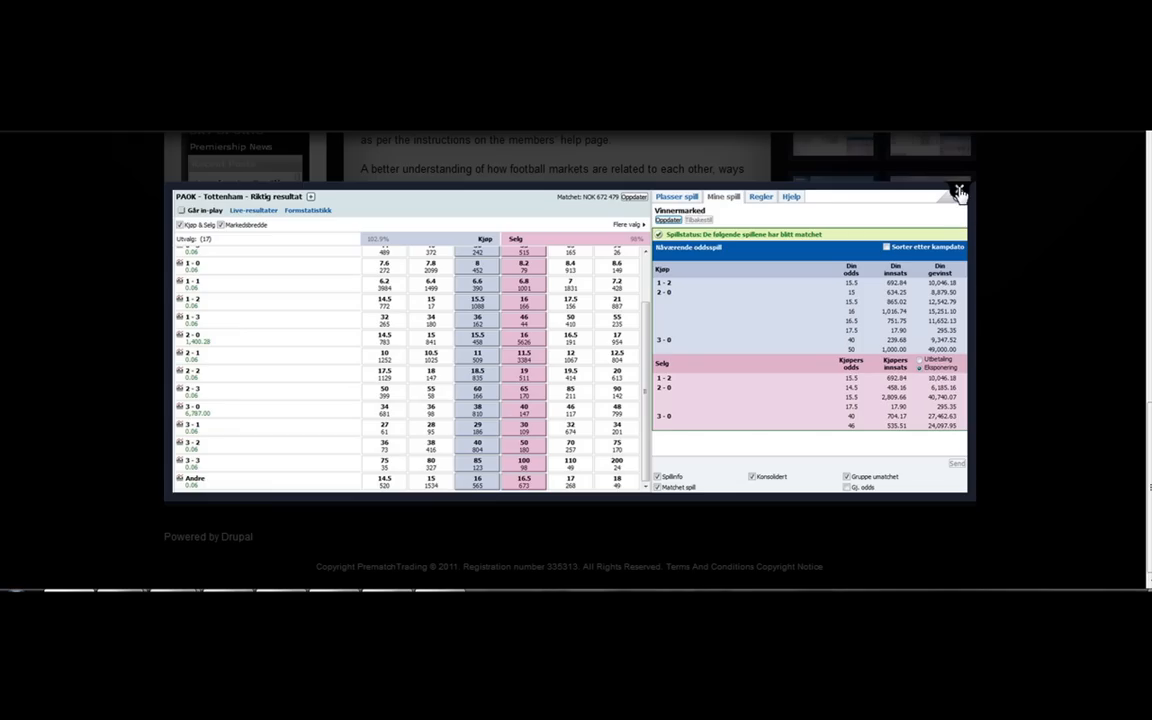
click(958, 191)
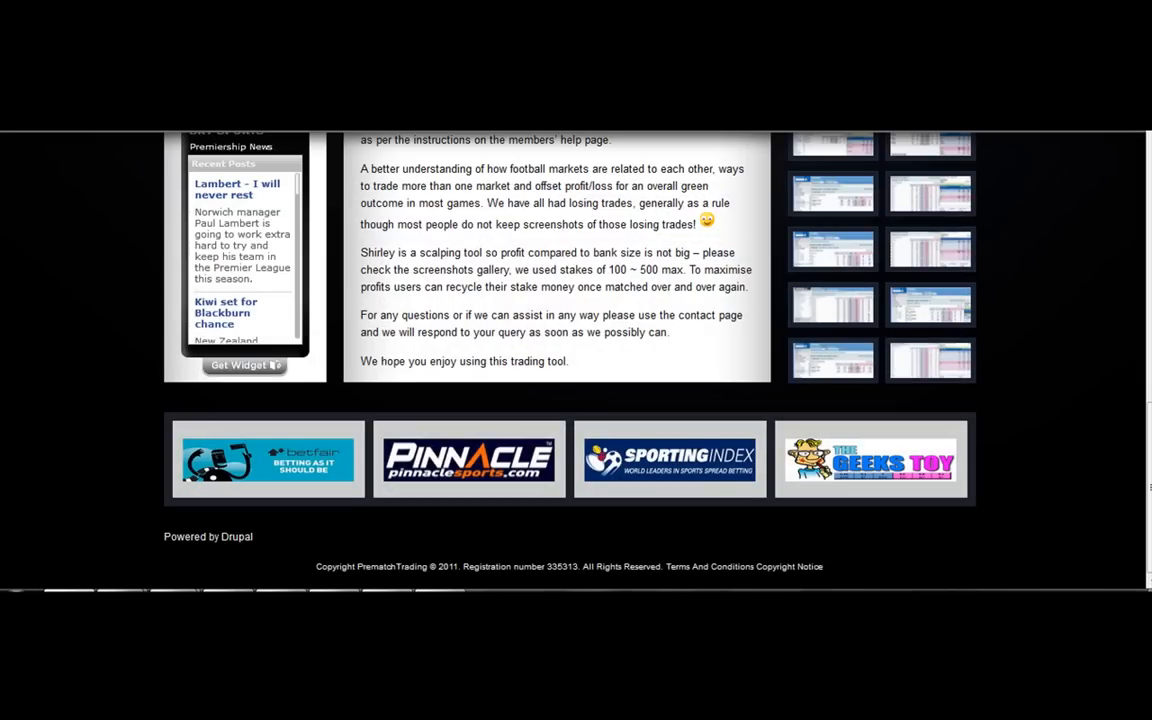
mouse_move(1143, 507)
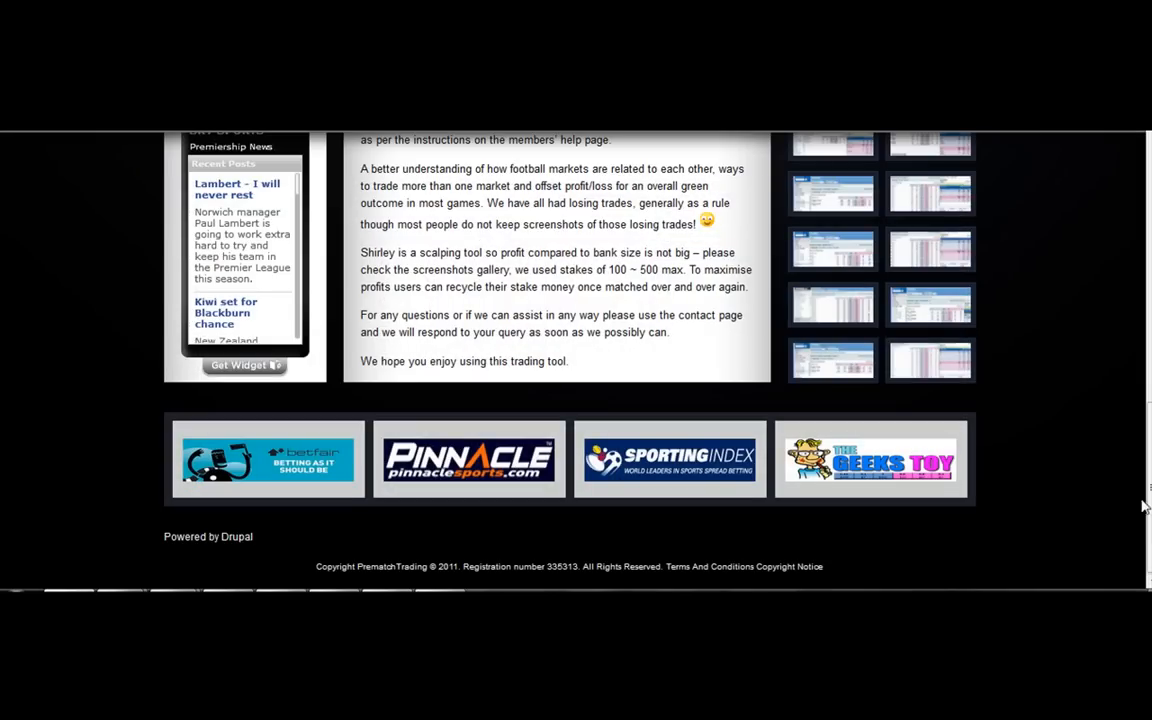
Step: Switch from the Manual calculator page to the Automated odds comparison of upcoming matches
scroll(up, 3)
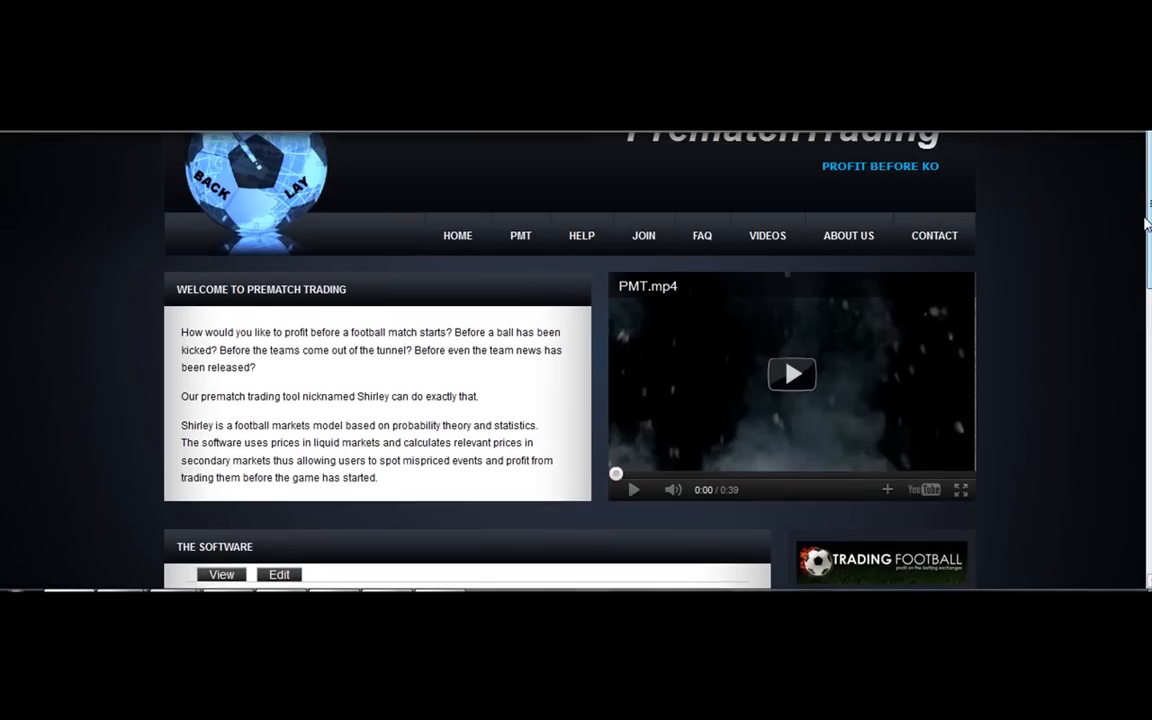
mouse_move(519, 233)
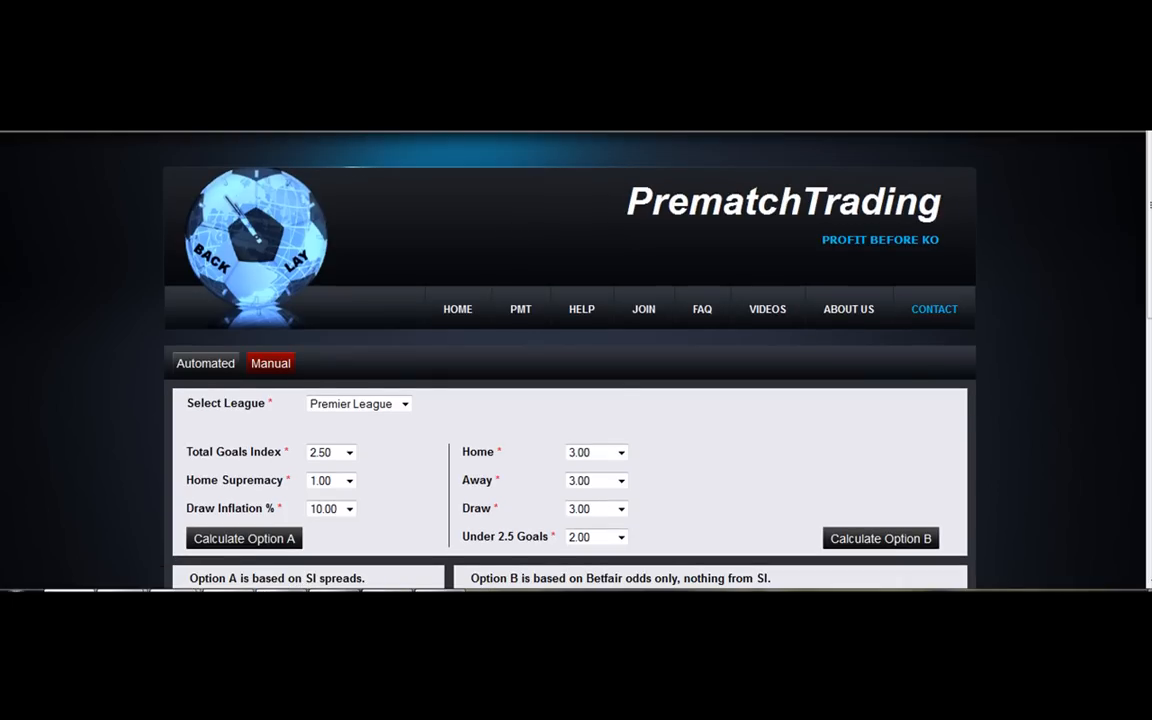
scroll(down, 3)
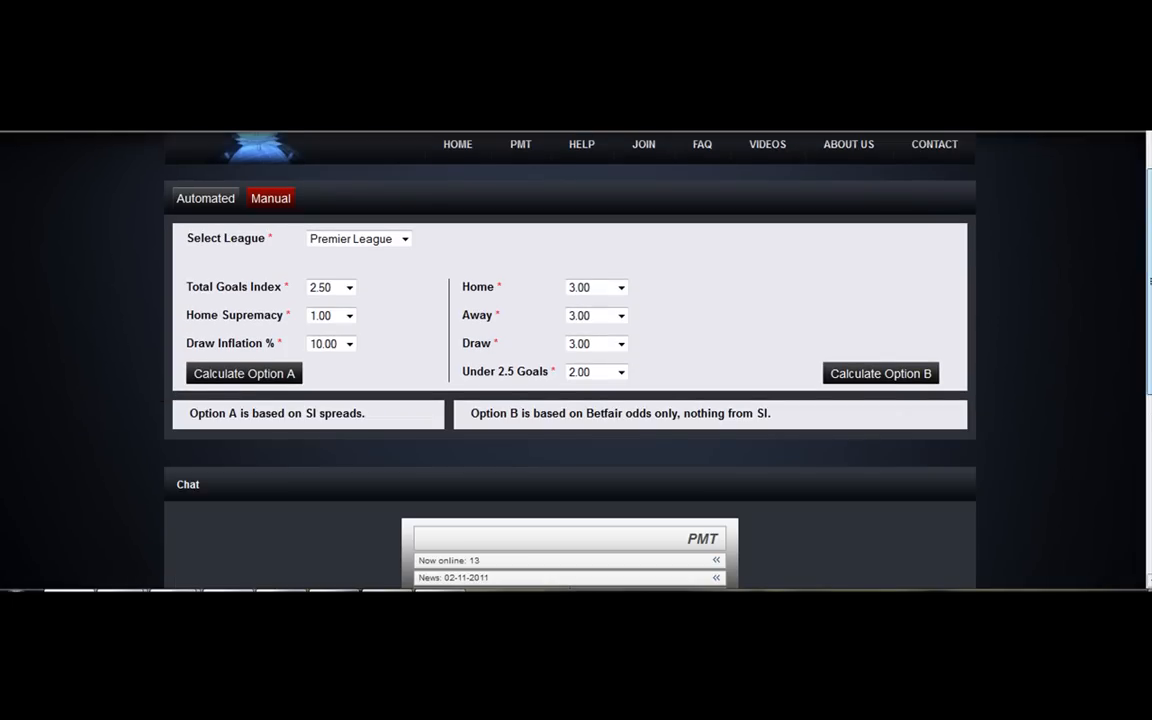
mouse_move(205, 198)
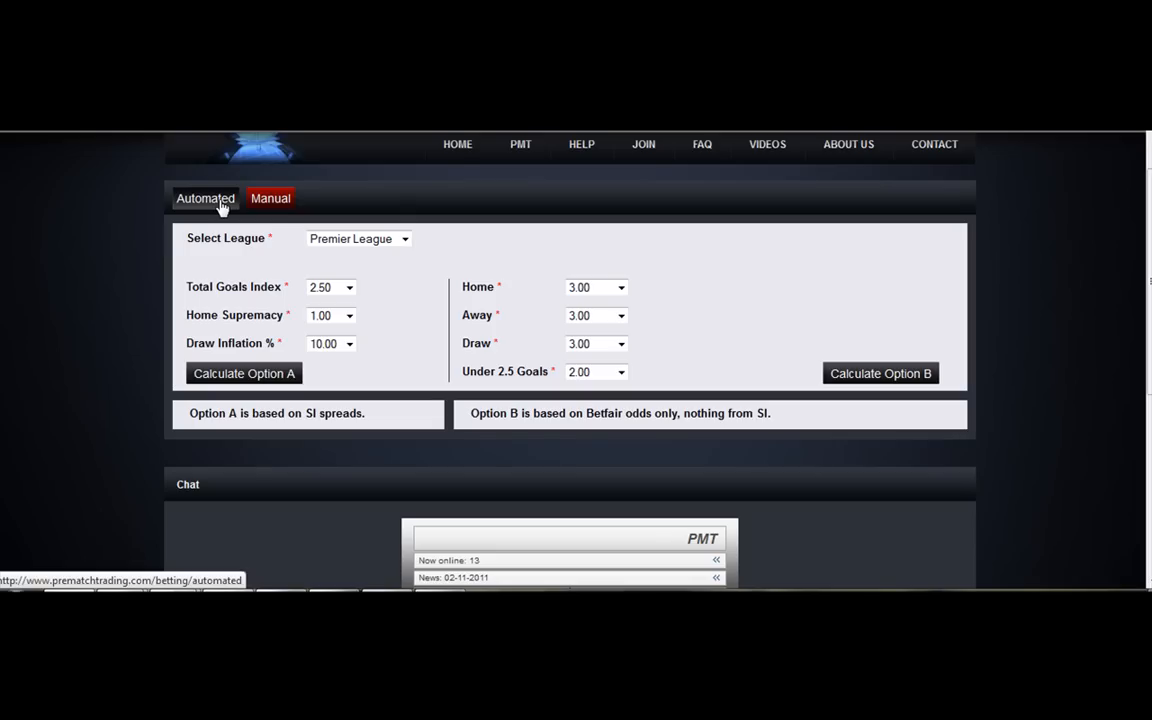
click(205, 198)
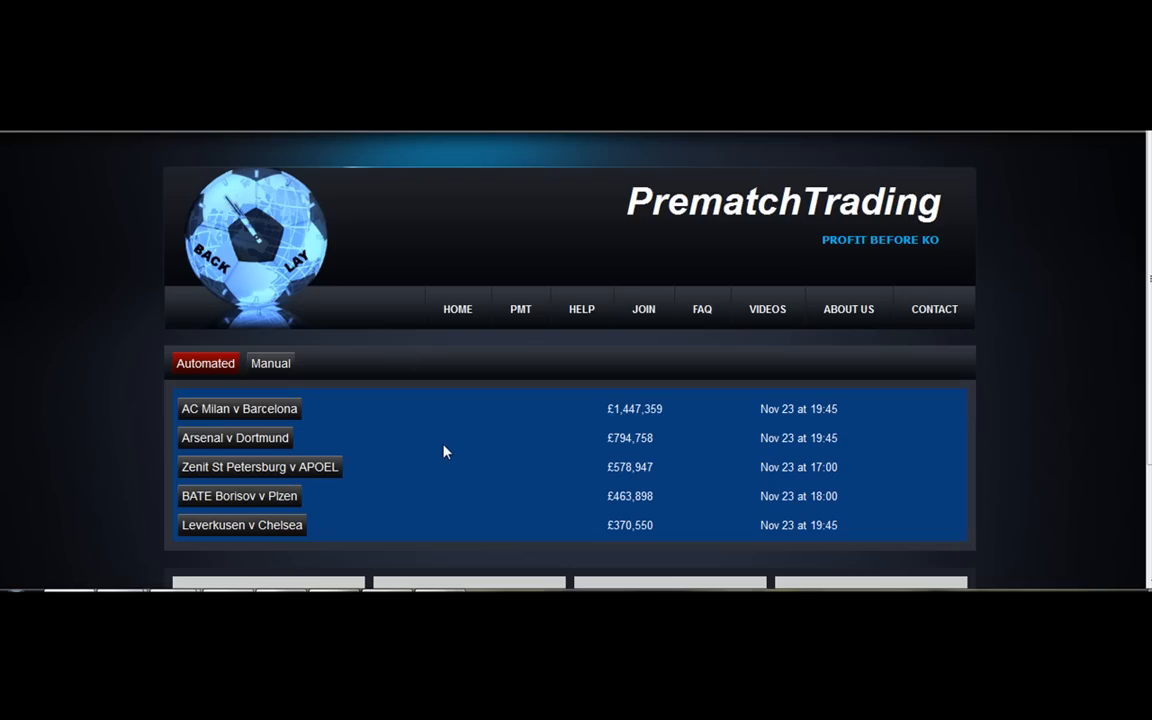
click(234, 437)
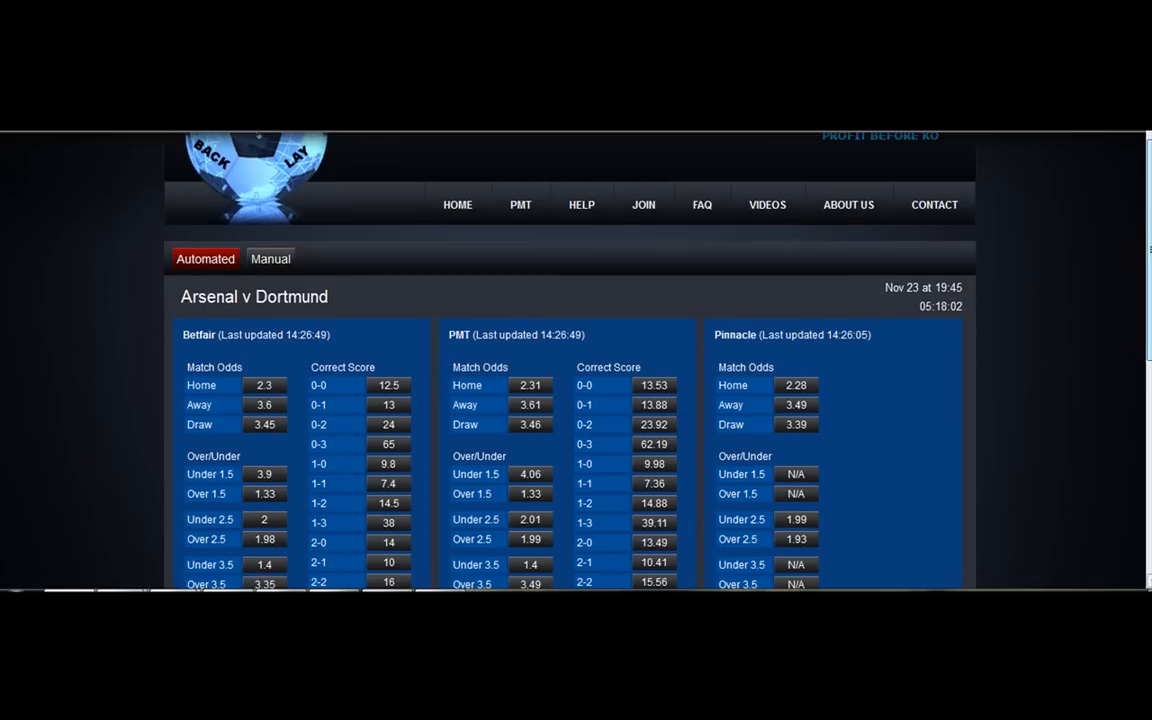
scroll(down, 3)
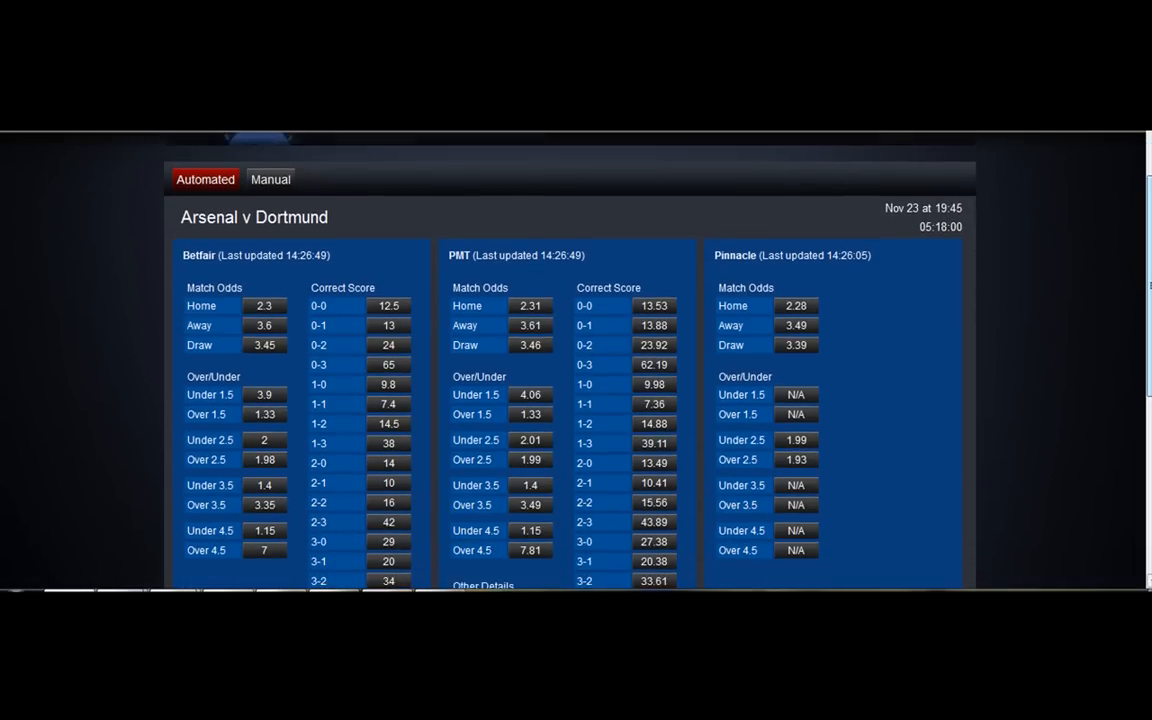
scroll(down, 3)
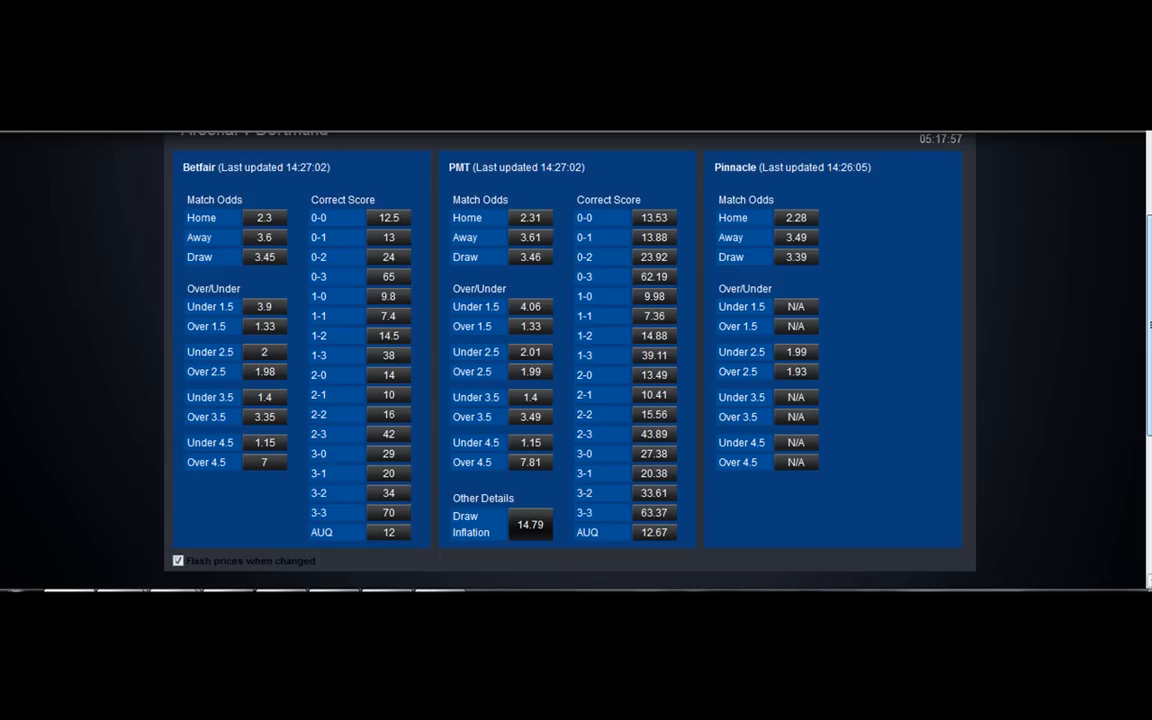
scroll(up, 3)
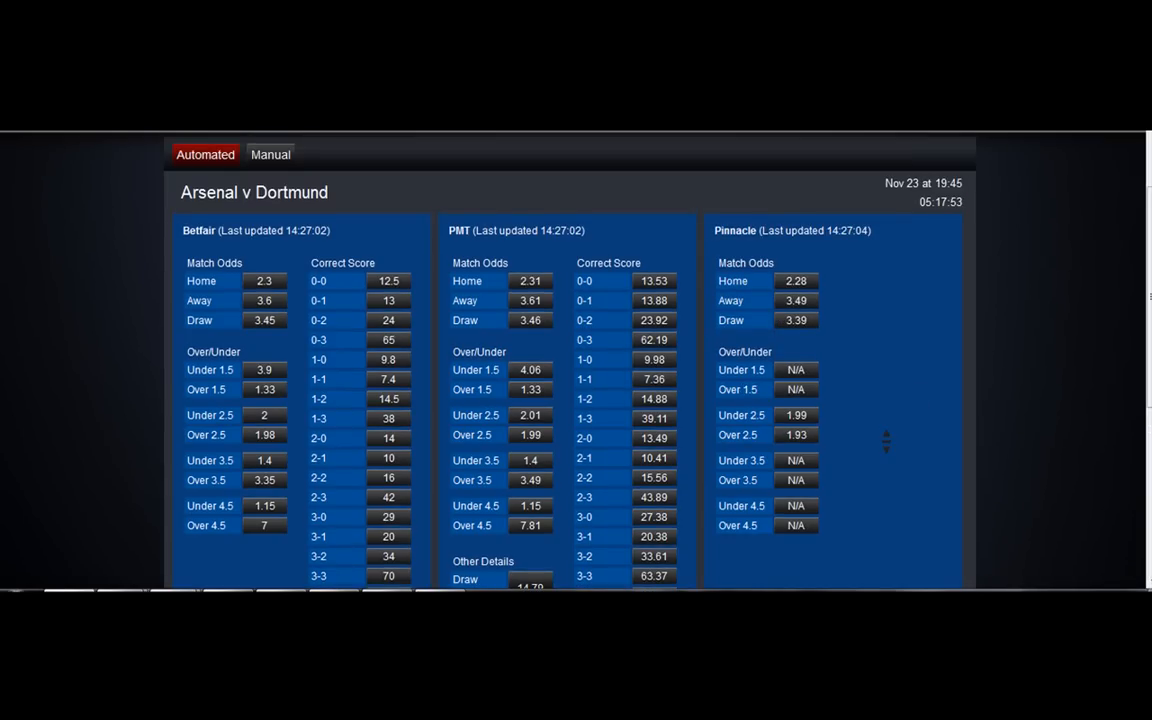
scroll(up, 3)
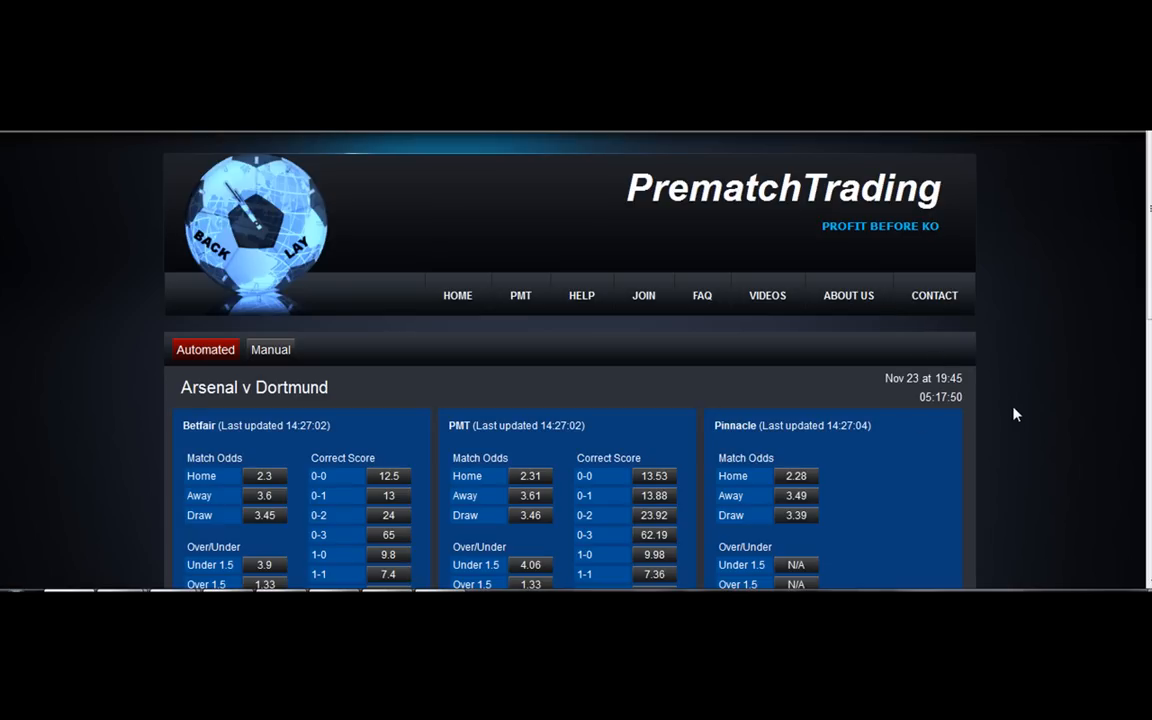
scroll(down, 3)
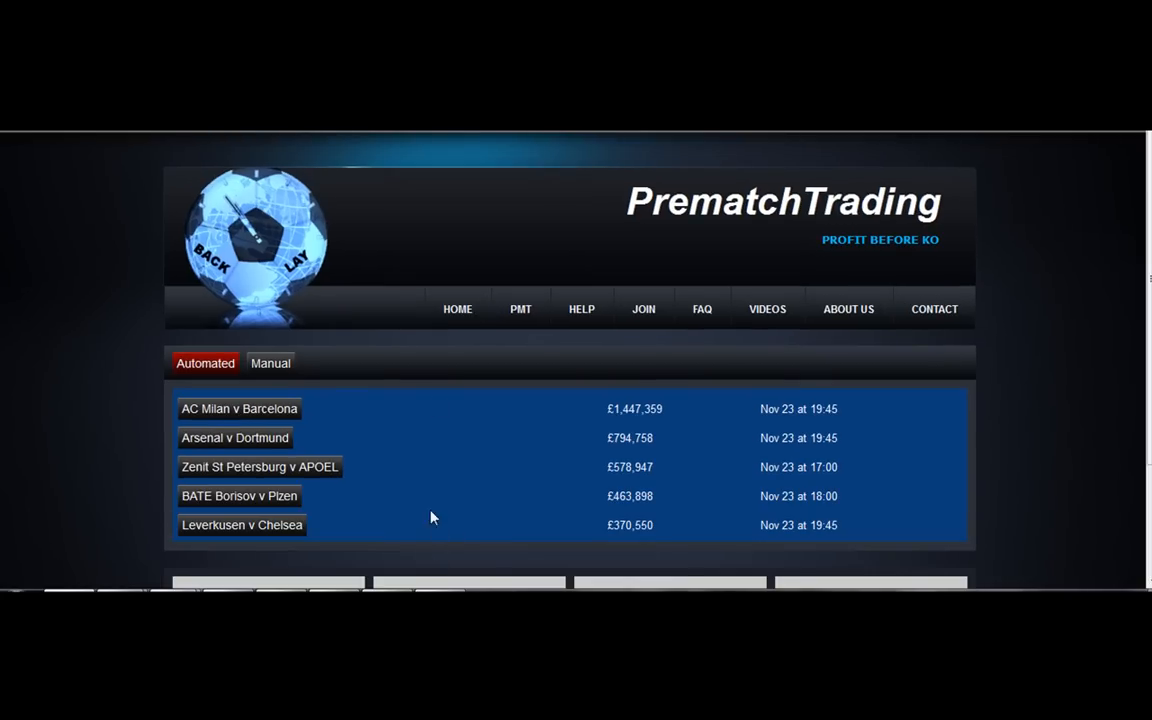
mouse_move(978, 405)
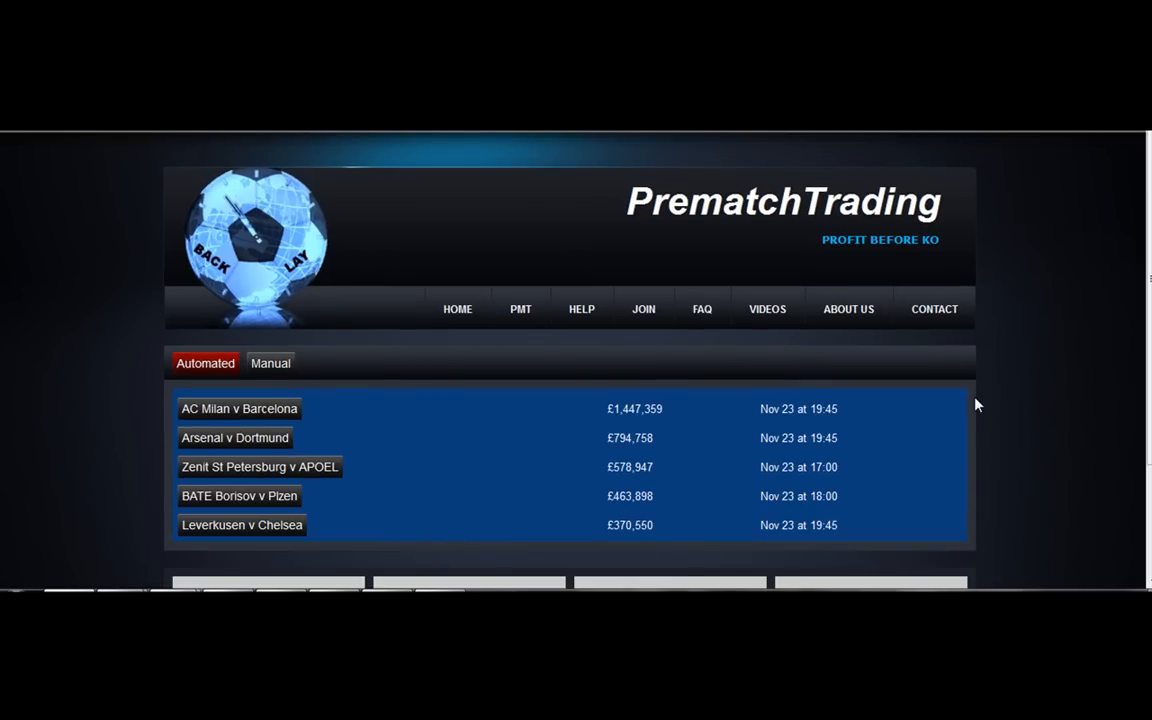
mouse_move(1080, 242)
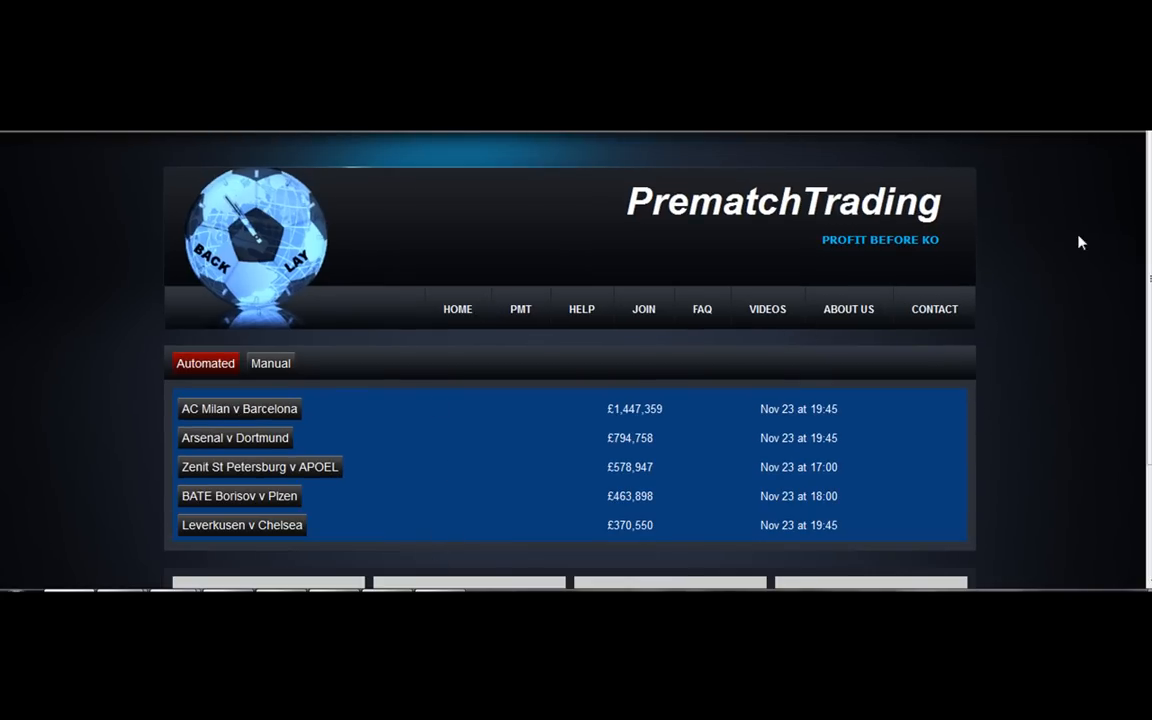